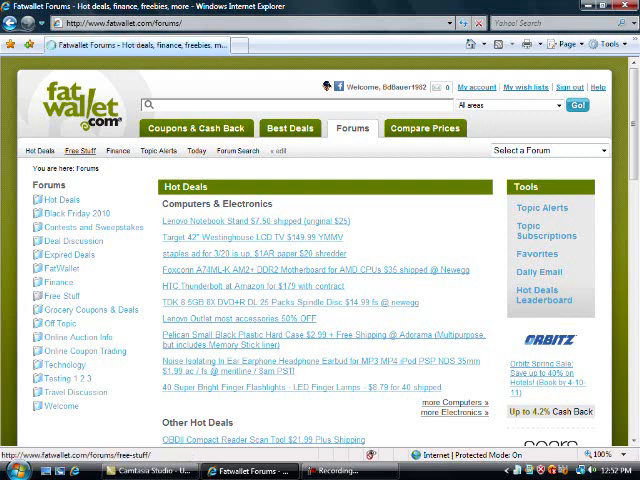
- Return from the FatWallet forums to the home page via the site logo
{"action": "left_click", "coordinate": [75, 150]}
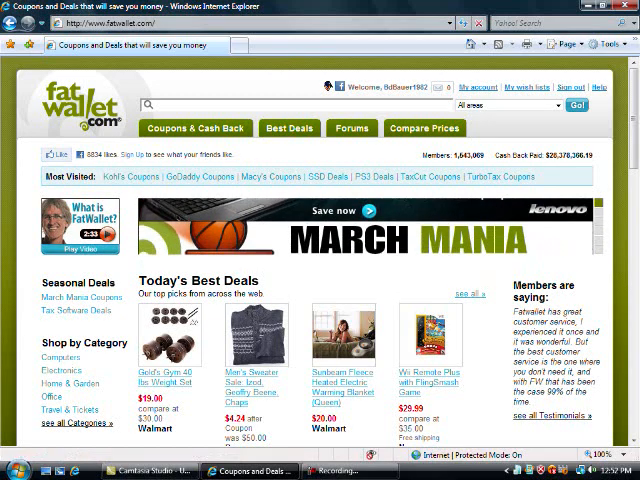
{"action": "scroll", "scroll_direction": "down", "scroll_amount": 3}
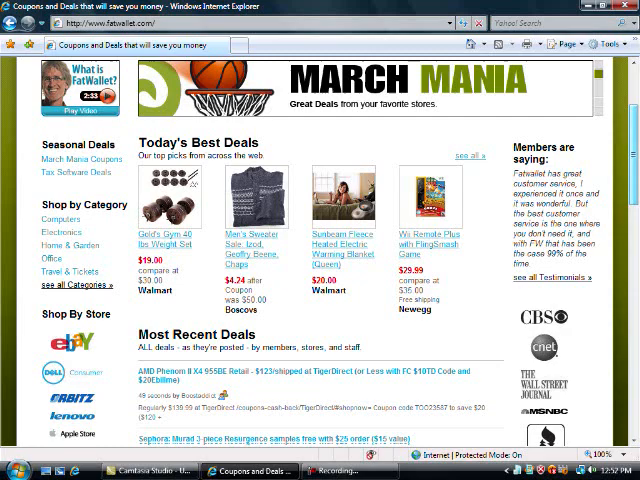
{"action": "scroll", "scroll_direction": "down", "scroll_amount": 3}
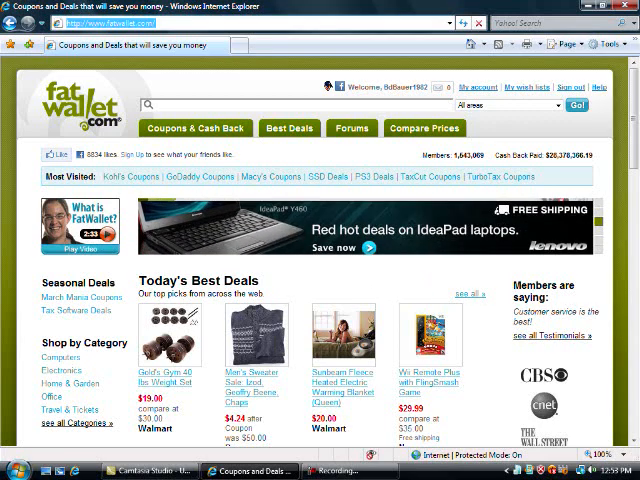
{"action": "type", "text": "www.googl"}
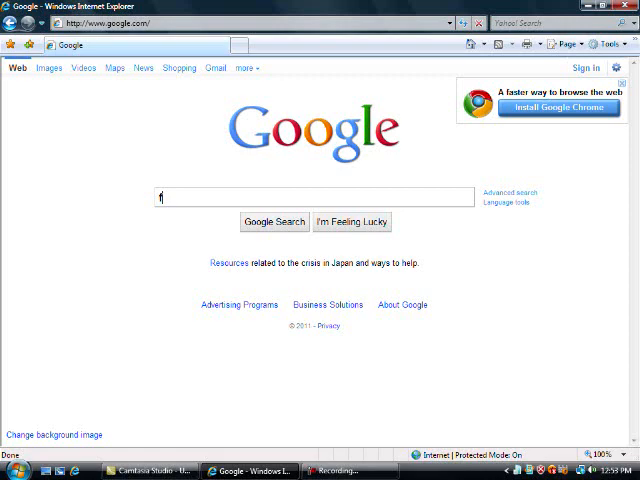
{"action": "type", "text": "free stuff fourm"}
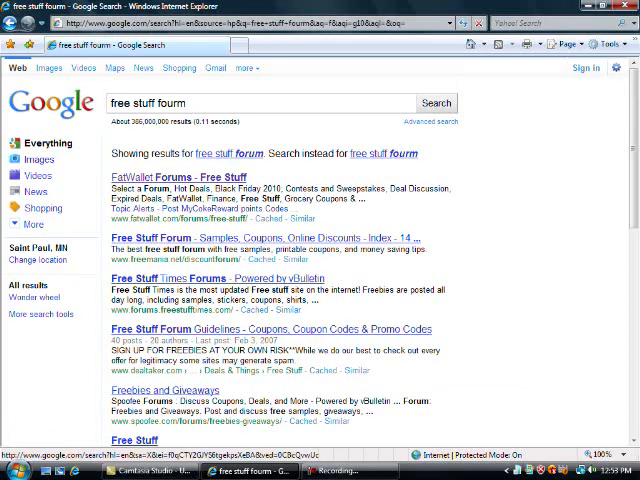
{"action": "scroll", "scroll_direction": "down", "scroll_amount": 3}
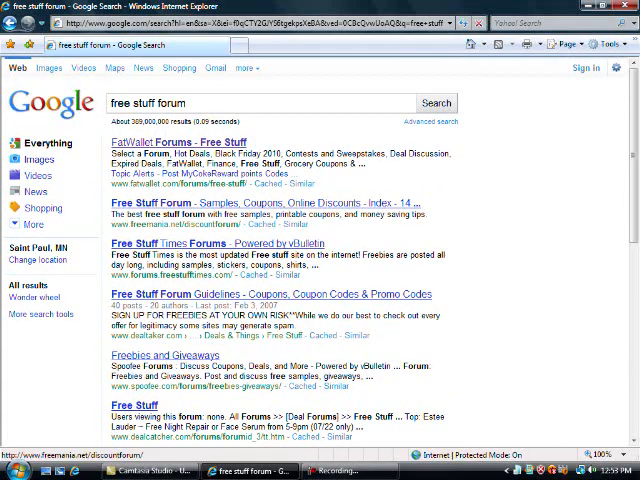
{"action": "mouse_move", "coordinate": [163, 141]}
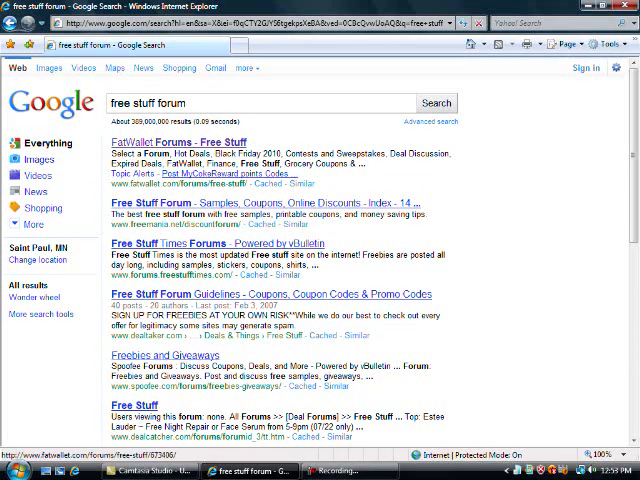
{"action": "scroll", "scroll_direction": "down", "scroll_amount": 3}
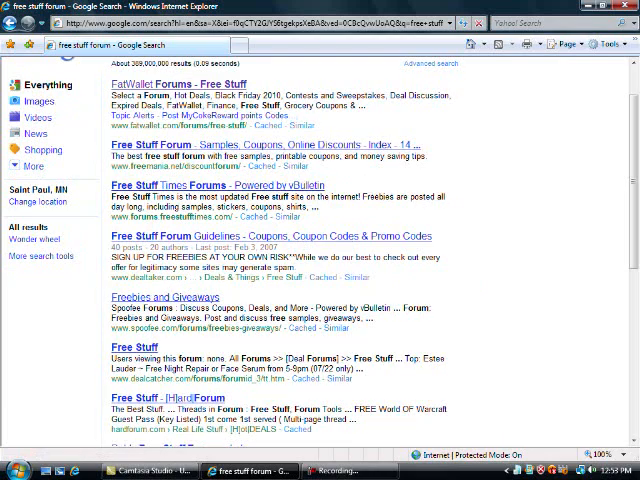
{"action": "scroll", "scroll_direction": "down", "scroll_amount": 3}
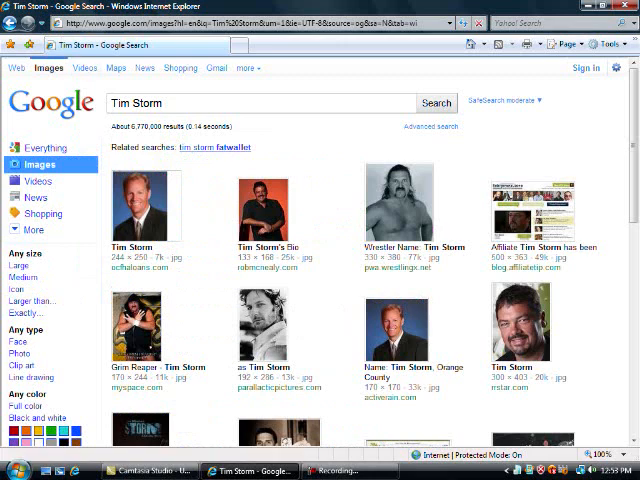
- Open Google Images results for 'Tim Storm' and scroll down through the photos
{"action": "left_click", "coordinate": [272, 200]}
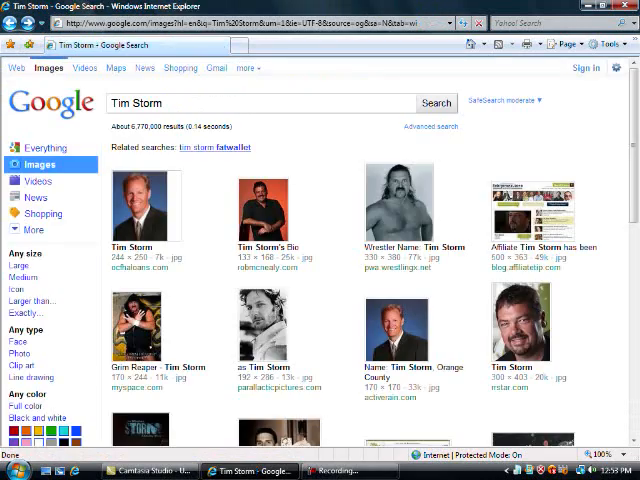
{"action": "scroll", "scroll_direction": "down", "scroll_amount": 3}
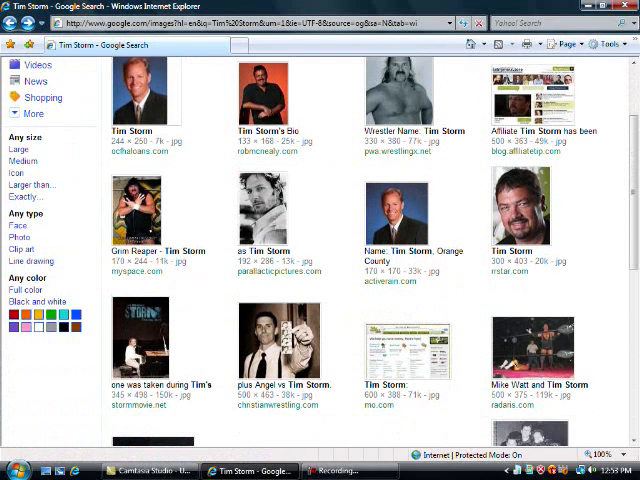